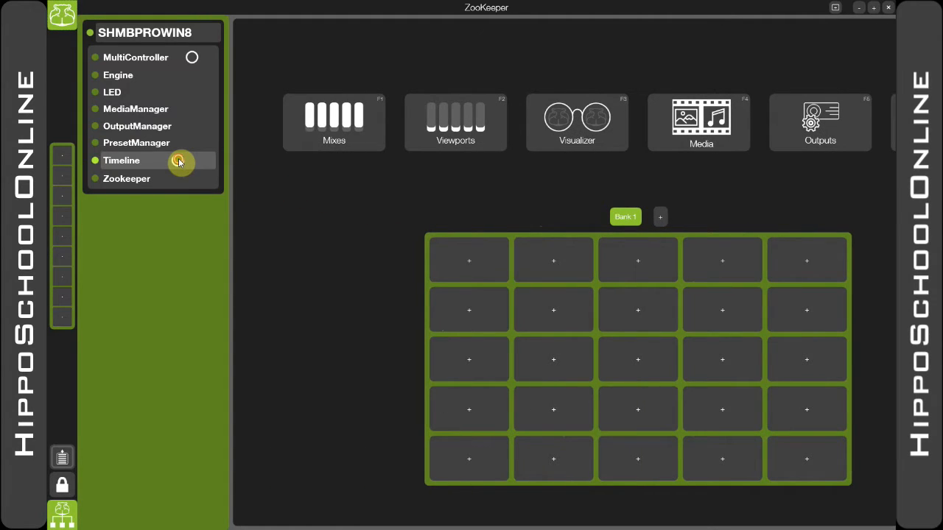
# - Create a Timeline widget from the object tree and save the Timeline2 pinboard into Bank 1's first slot
pyautogui.click(121, 160)
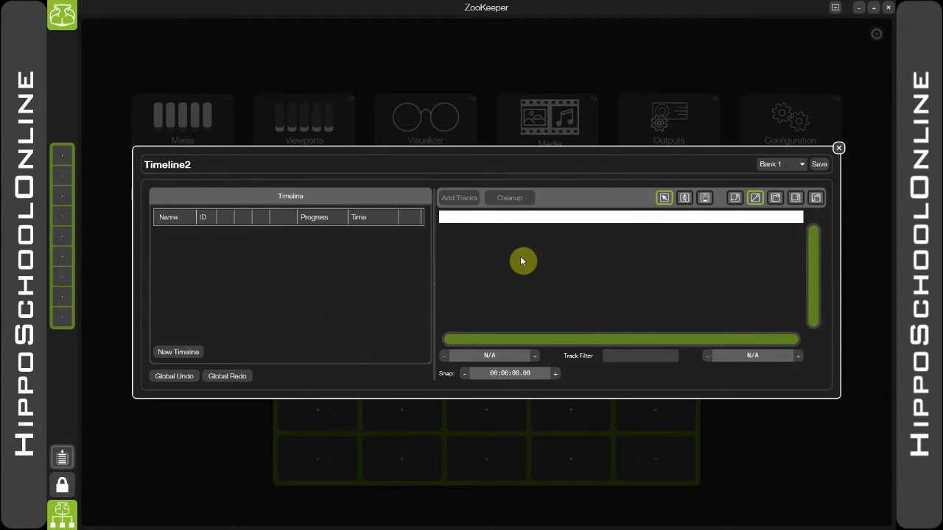
pyautogui.moveTo(820, 175)
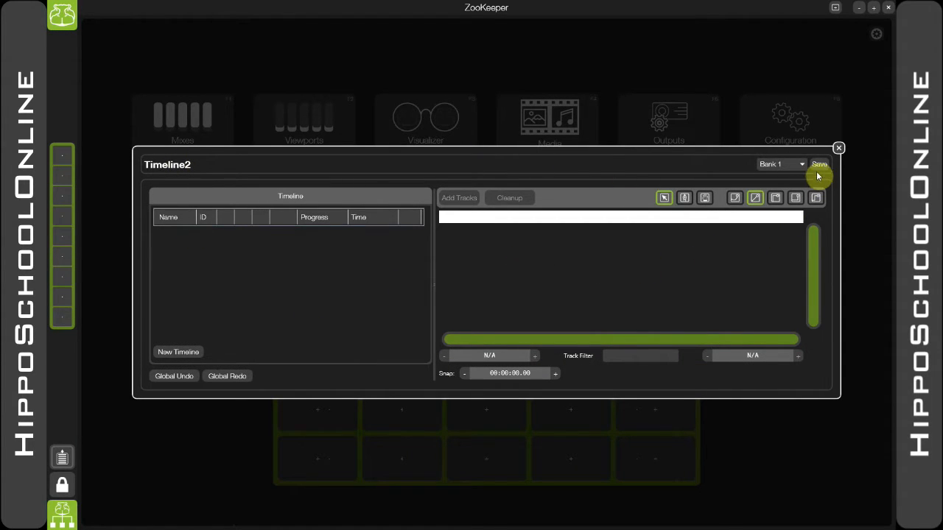
pyautogui.click(838, 148)
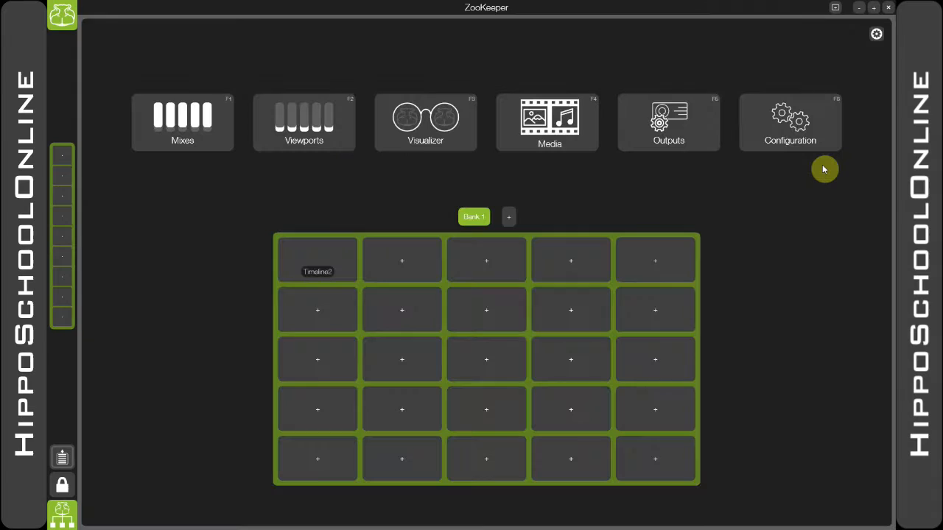
pyautogui.moveTo(401, 258)
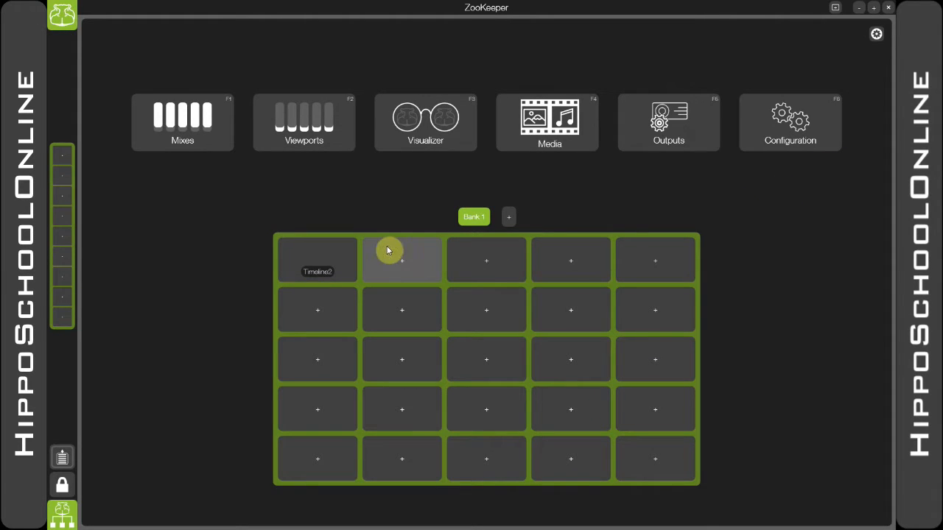
pyautogui.moveTo(317, 263)
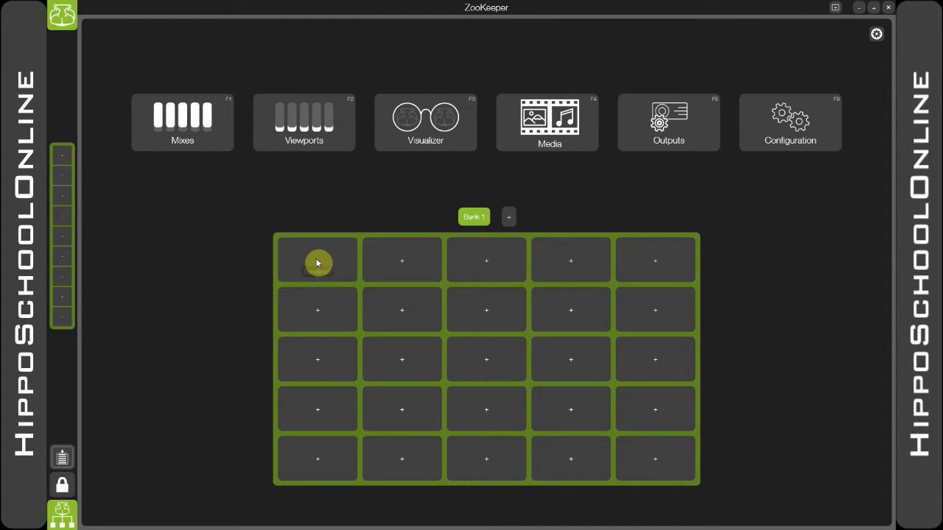
pyautogui.moveTo(309, 280)
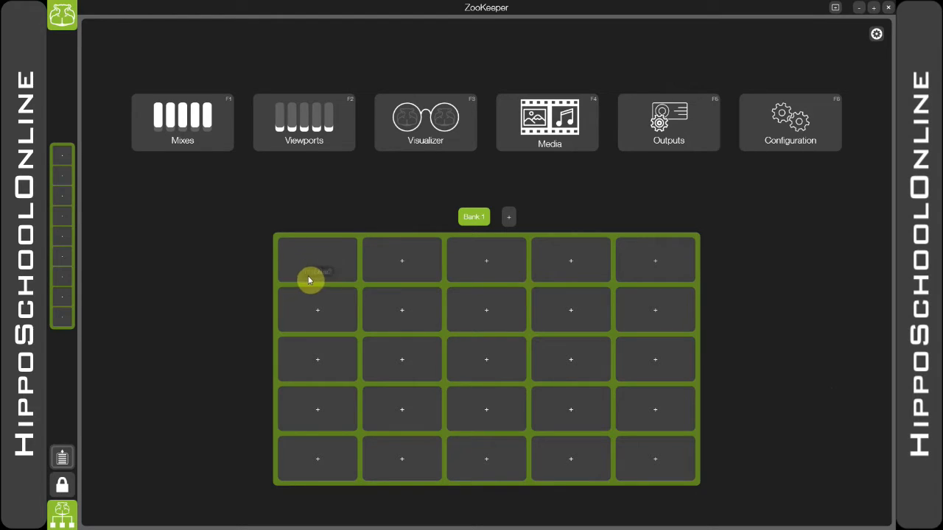
pyautogui.moveTo(331, 278)
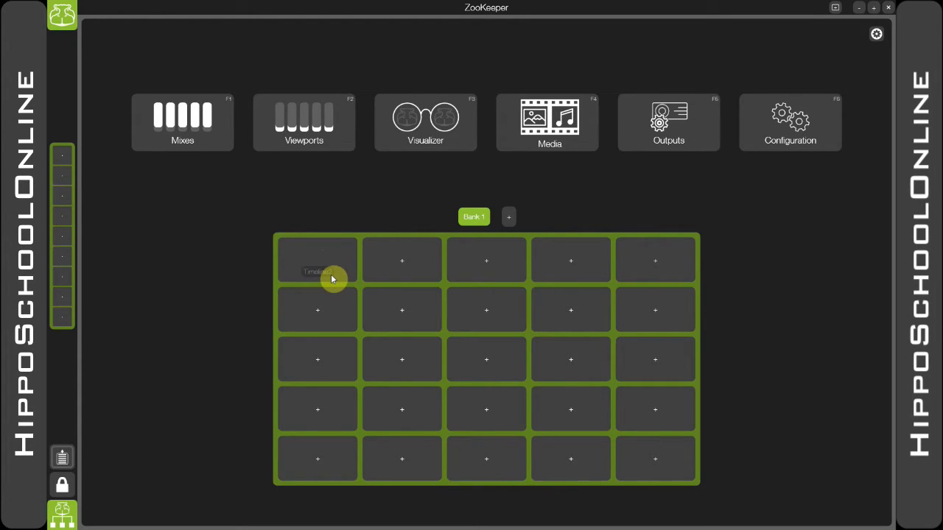
# - Reopen the Timeline2 pinboard from its bank slot and enlarge its Timeline panel across the top
pyautogui.click(317, 259)
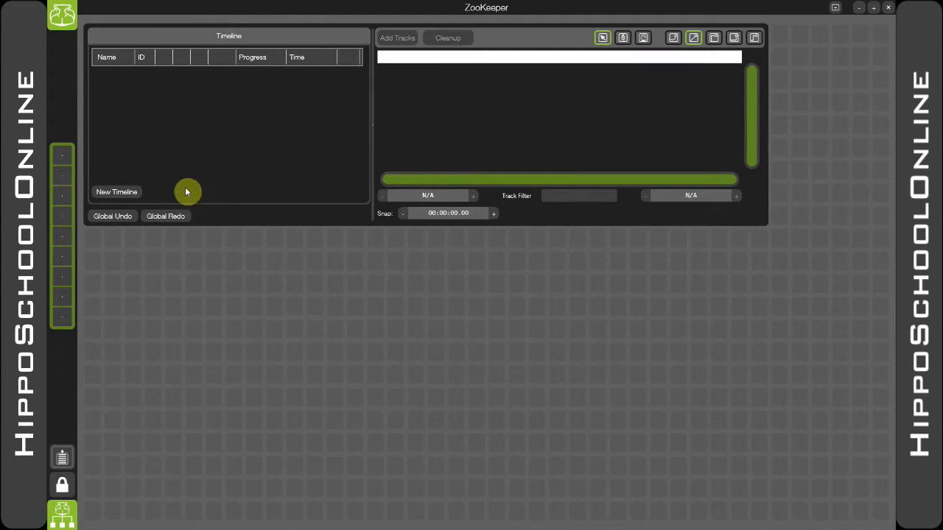
pyautogui.click(62, 16)
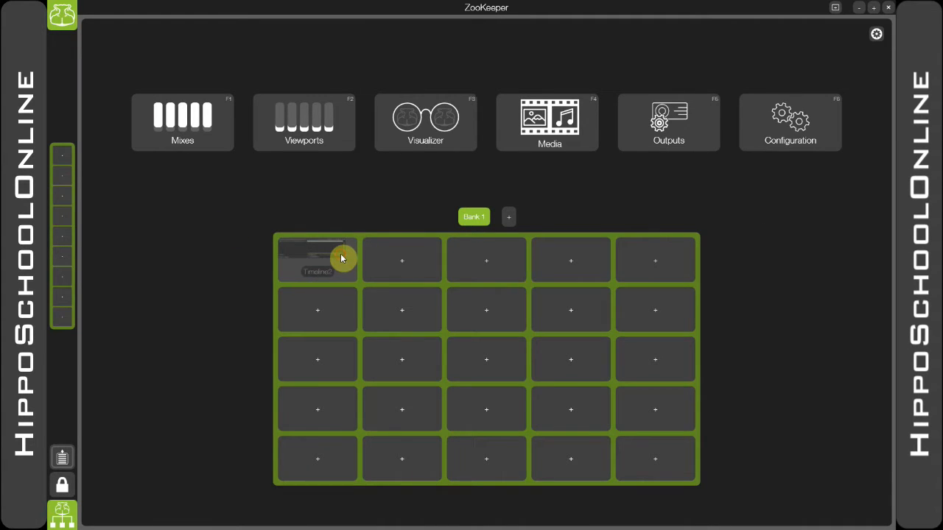
pyautogui.click(317, 259)
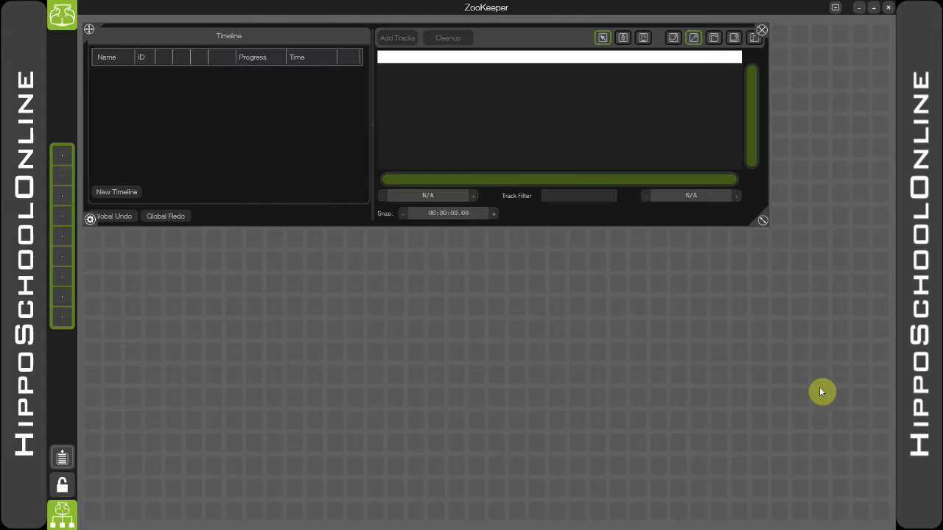
pyautogui.moveTo(823, 392); pyautogui.dragTo(875, 359)
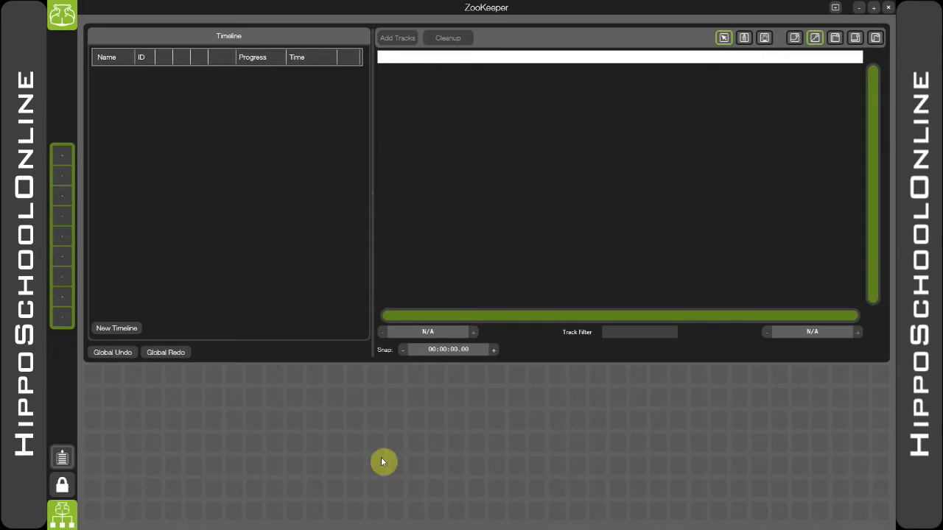
pyautogui.moveTo(637, 207)
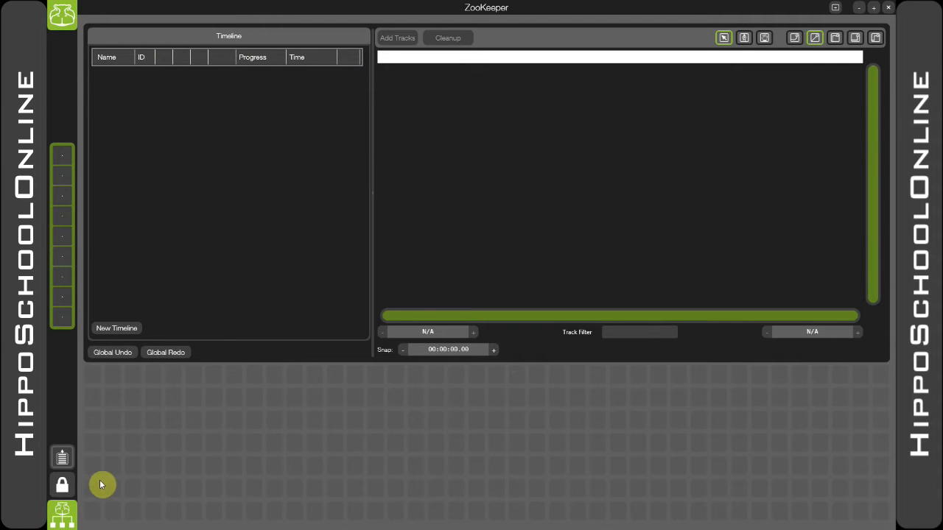
pyautogui.moveTo(119, 464)
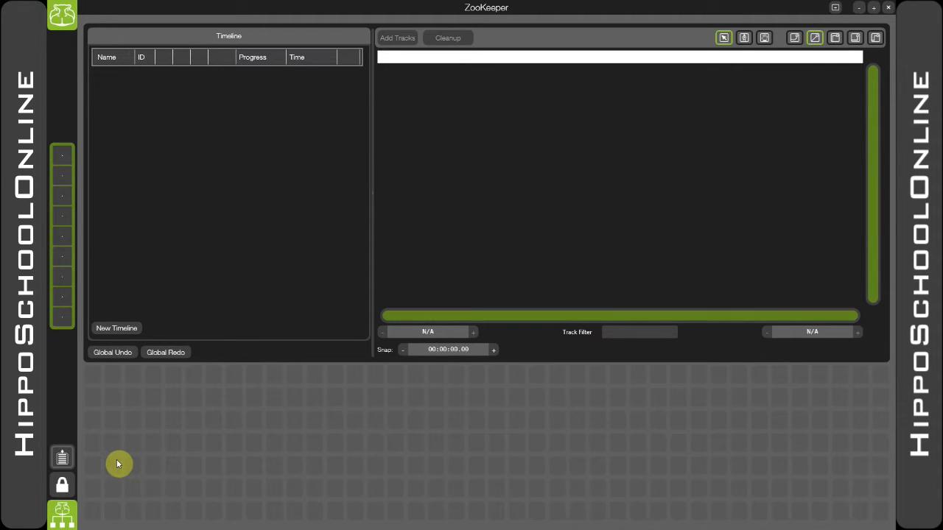
pyautogui.moveTo(62, 523)
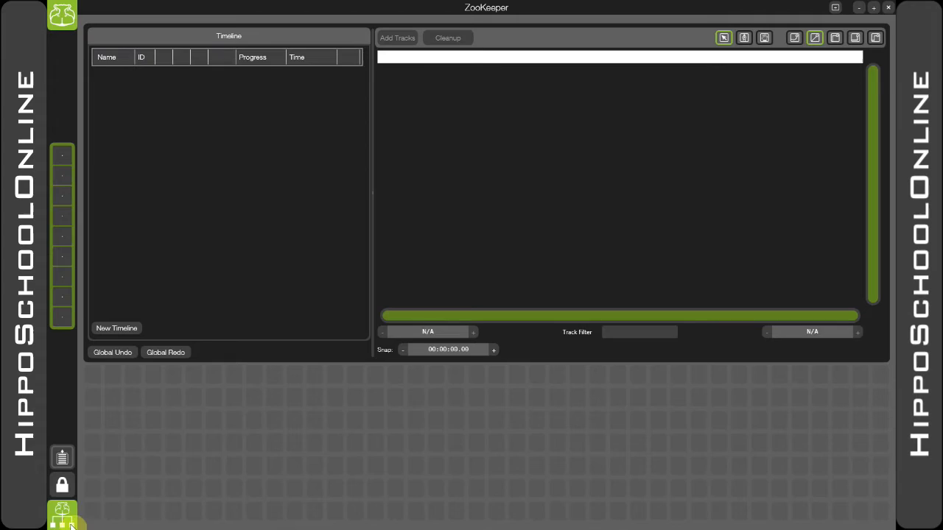
# - Expand the object tree through Engine > Mix0 > Layer1 to reach its bank and preview widgets
pyautogui.click(62, 512)
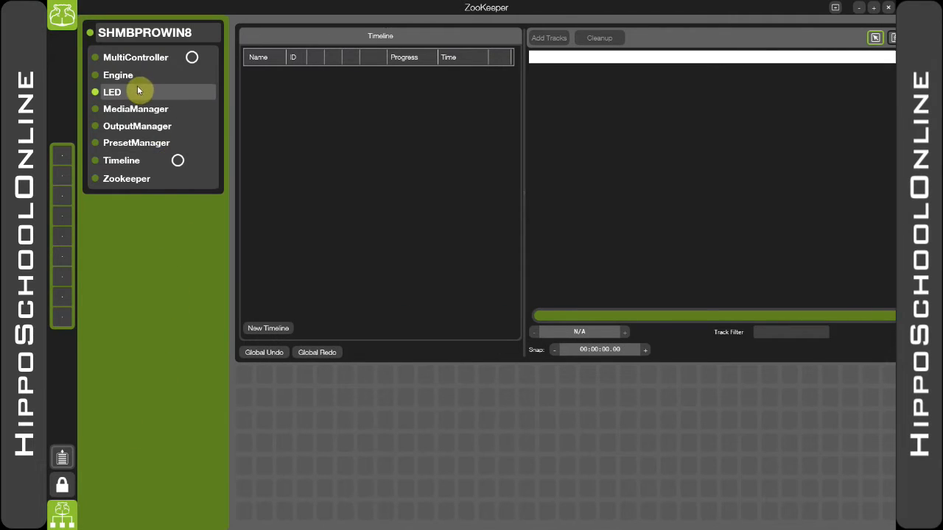
pyautogui.click(117, 74)
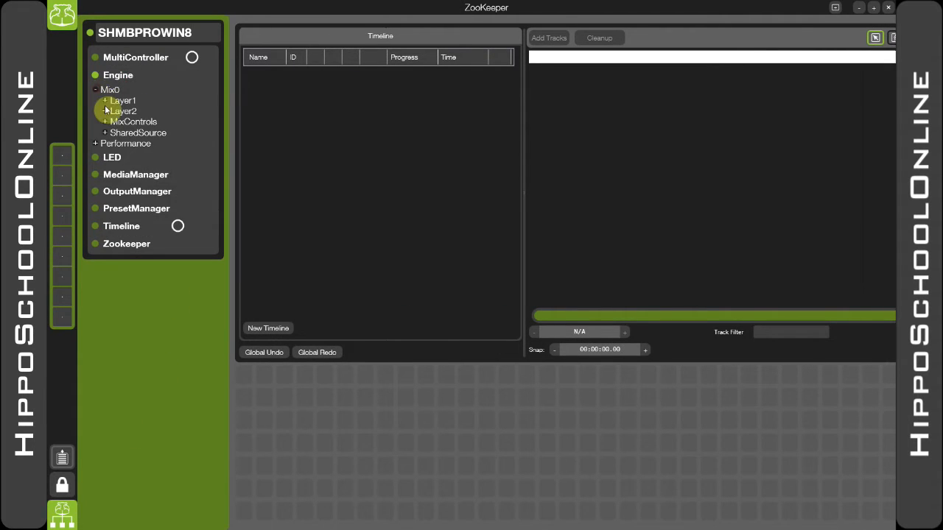
pyautogui.click(106, 100)
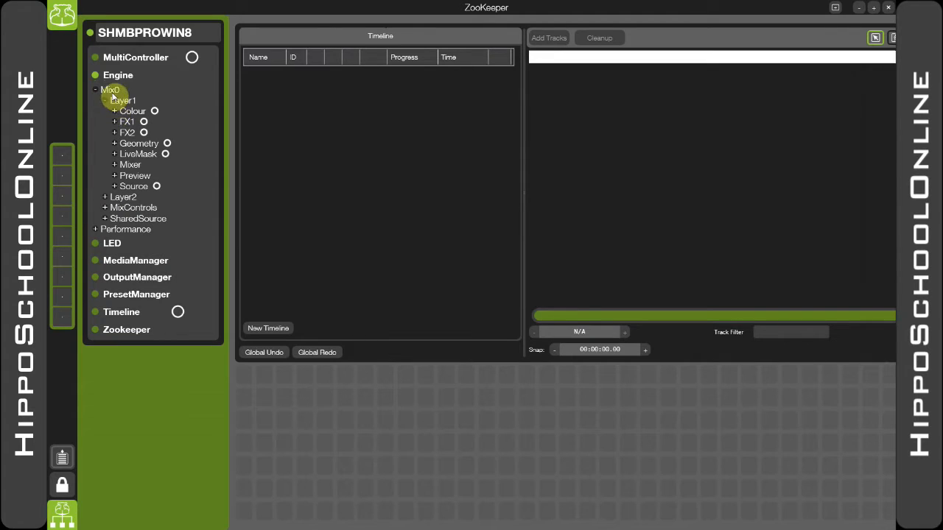
pyautogui.click(115, 186)
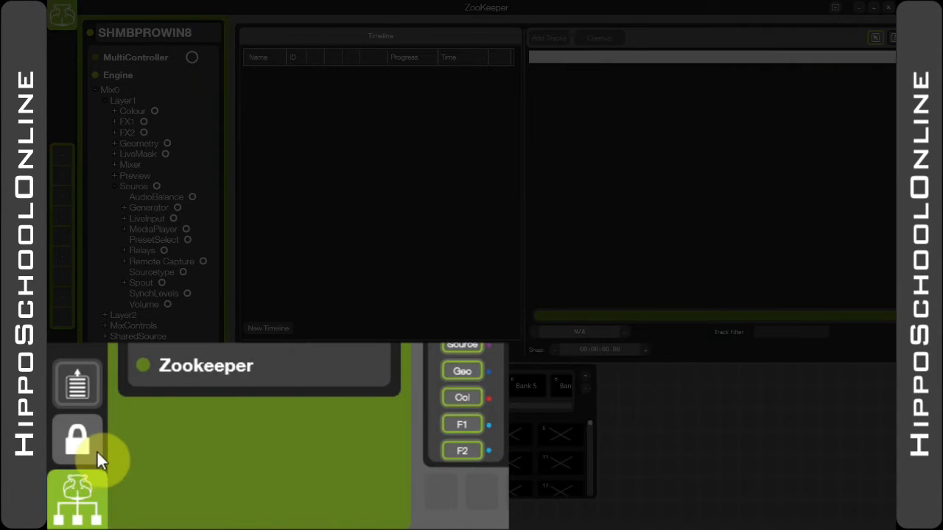
# - Unlock the pinboard layout and stretch the media bank panel along the bottom beneath the Timeline
pyautogui.click(77, 439)
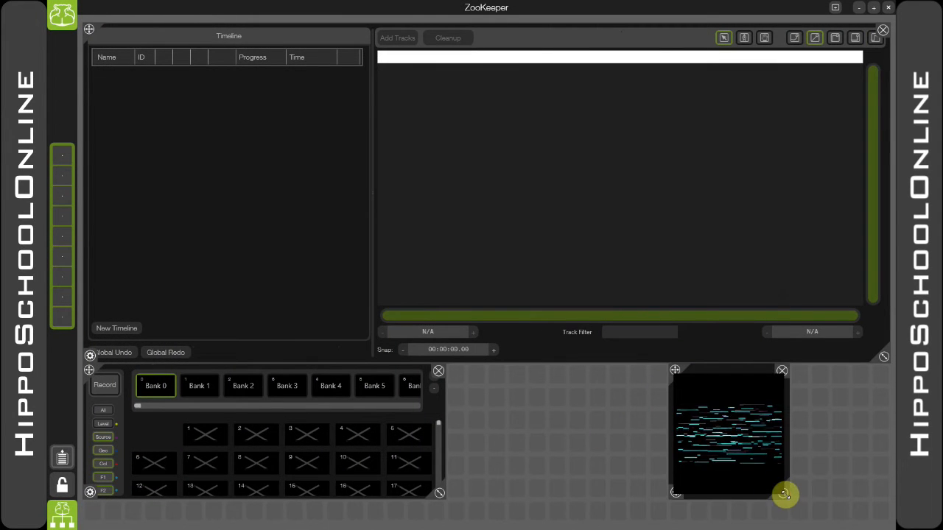
pyautogui.moveTo(784, 496); pyautogui.dragTo(861, 507)
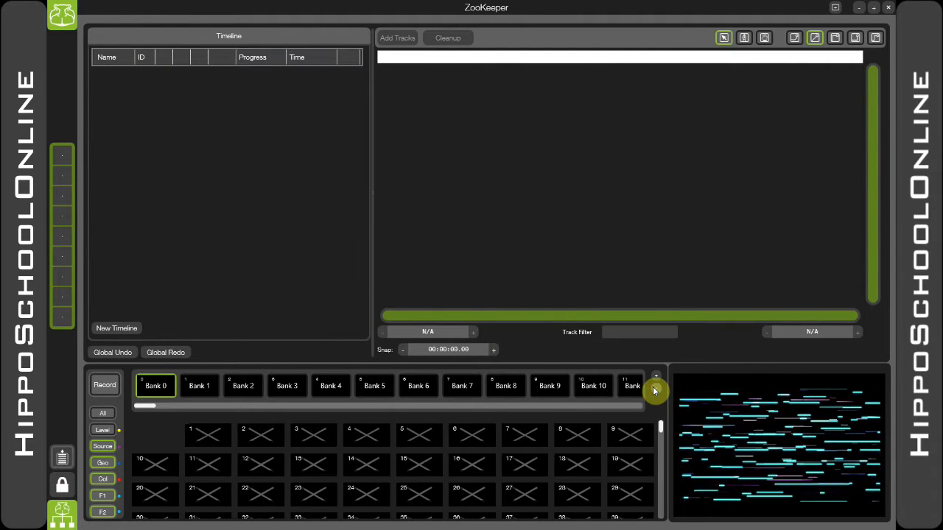
pyautogui.moveTo(289, 257)
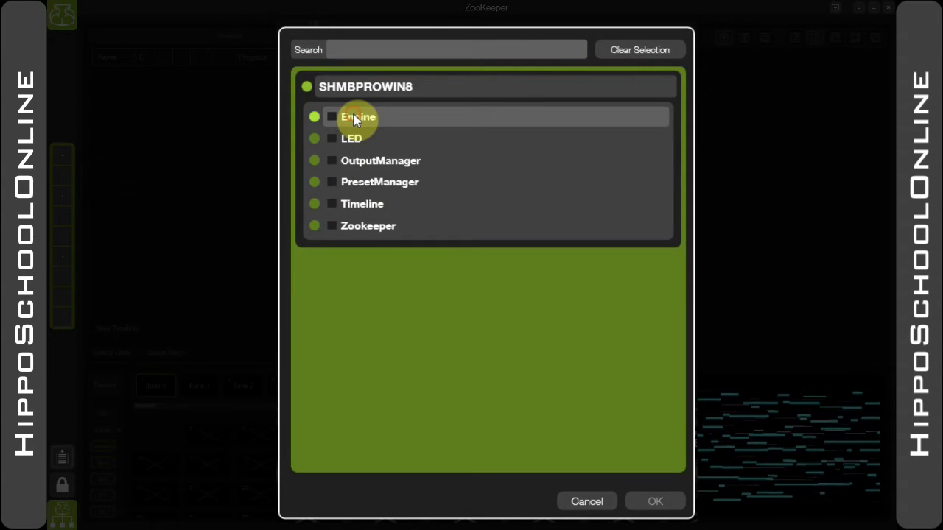
# - Browse Engine > Mix0 layers in the track chooser, then create 'New timeline' and confirm its name
pyautogui.click(358, 116)
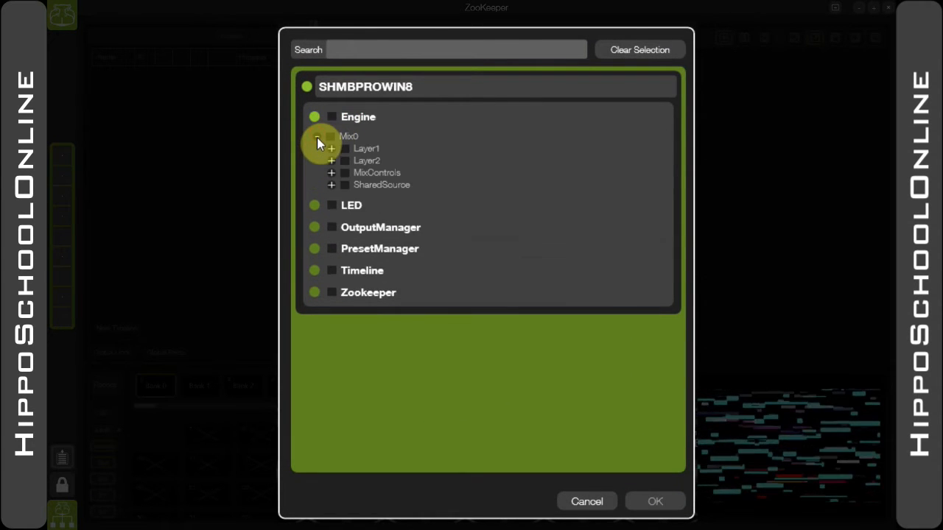
pyautogui.click(332, 147)
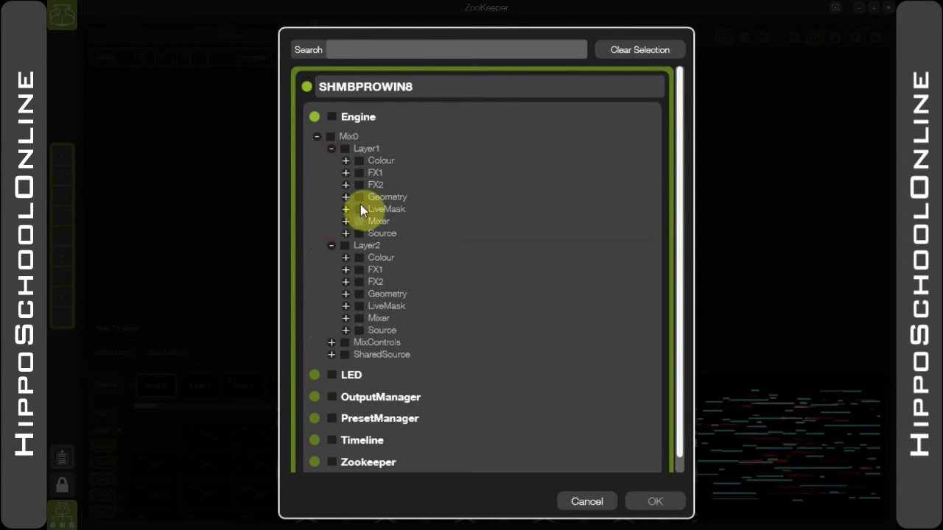
pyautogui.click(345, 147)
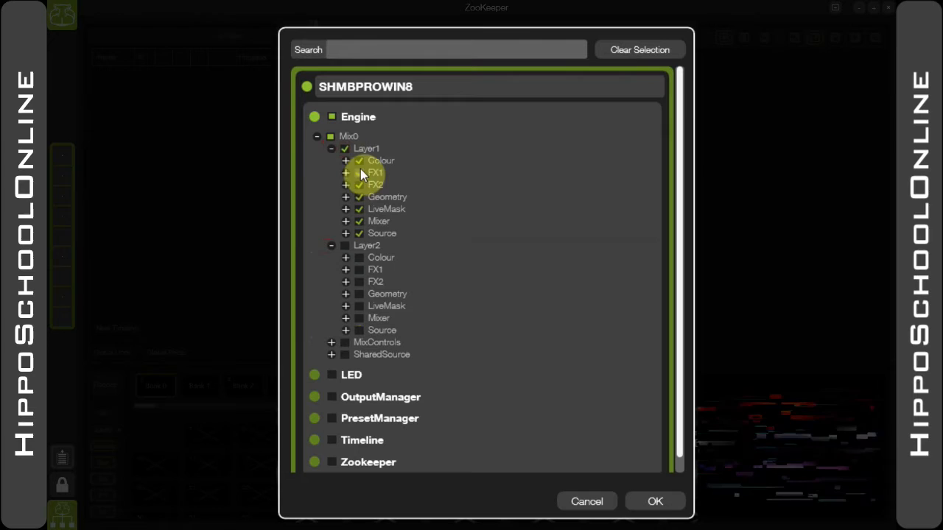
pyautogui.click(359, 184)
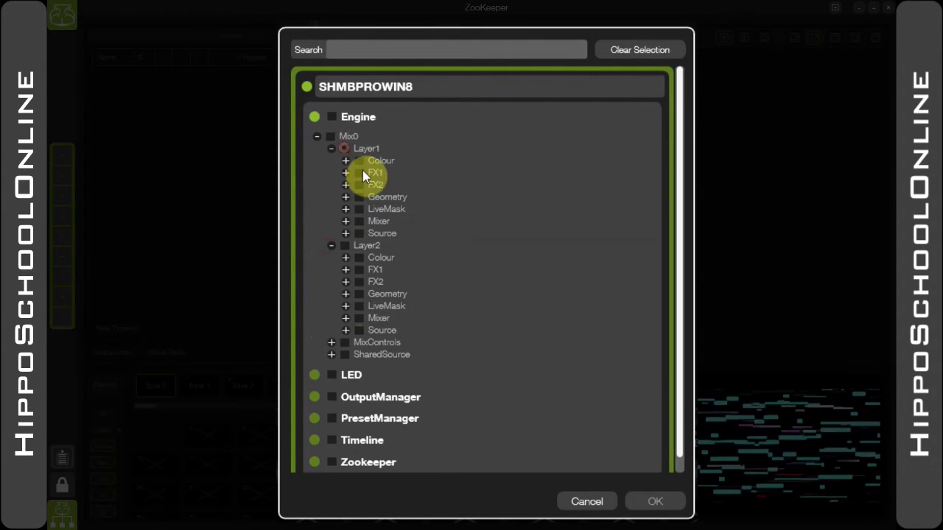
pyautogui.click(345, 147)
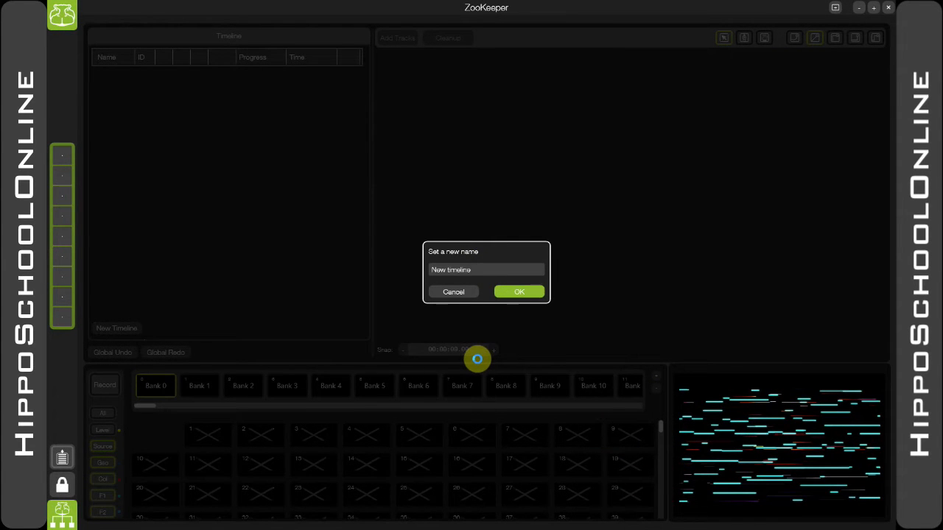
pyautogui.click(519, 291)
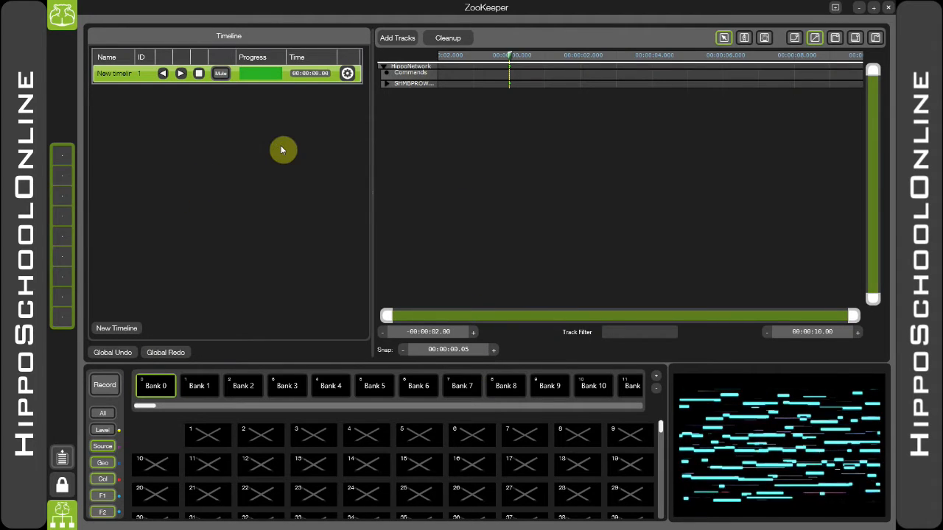
pyautogui.moveTo(392, 104)
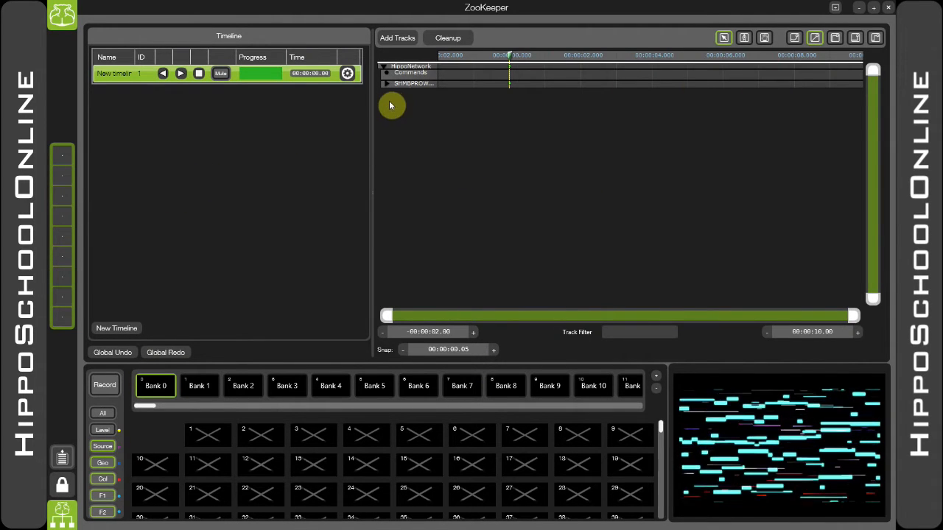
# - Expand the engine and Mix0 track branches to show Layer1's Colour, Geometry, LiveMask, Mixer and Source tracks
pyautogui.click(387, 83)
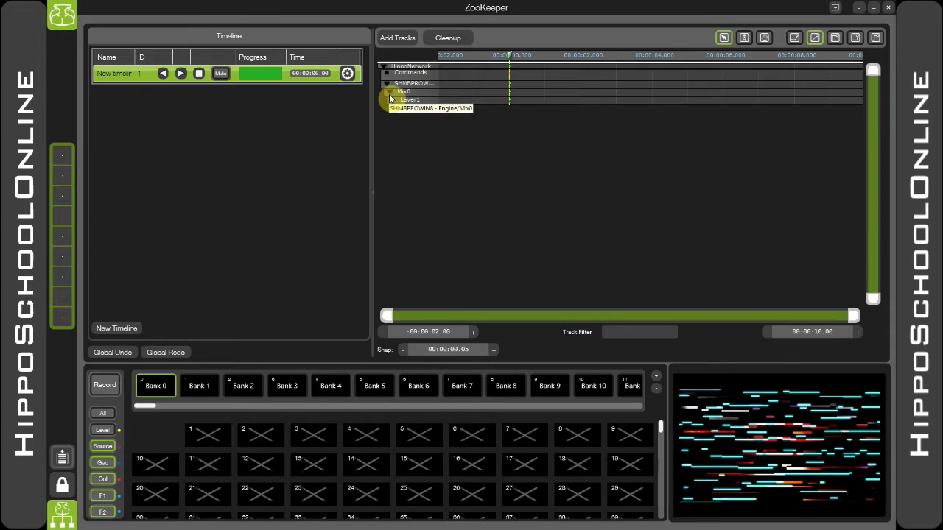
pyautogui.click(396, 101)
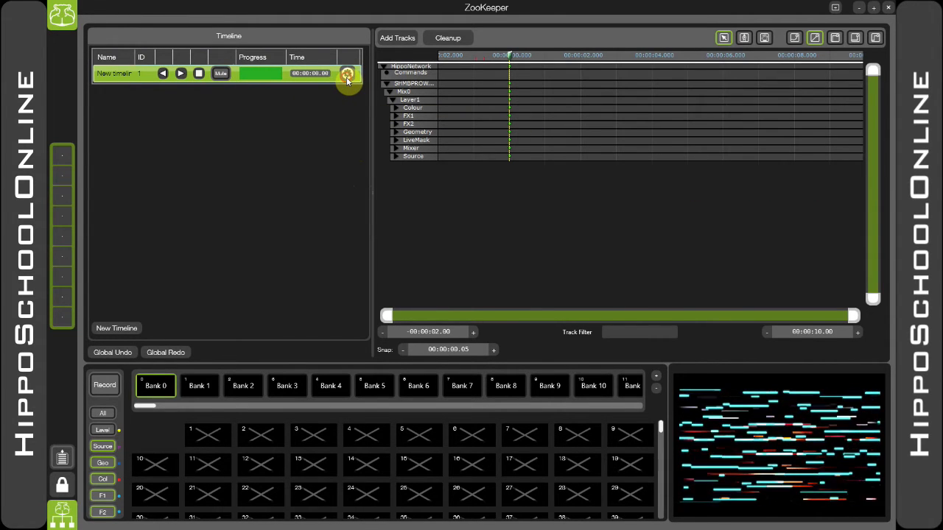
# - Rename the timeline to 'Timeline 1', leave External Timecode off after toggling it, and confirm
pyautogui.click(348, 74)
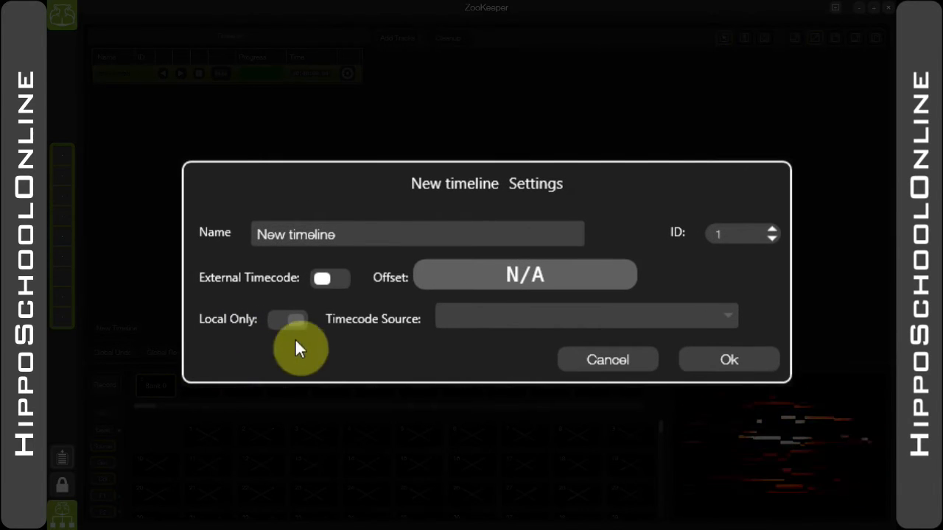
pyautogui.doubleClick(415, 234)
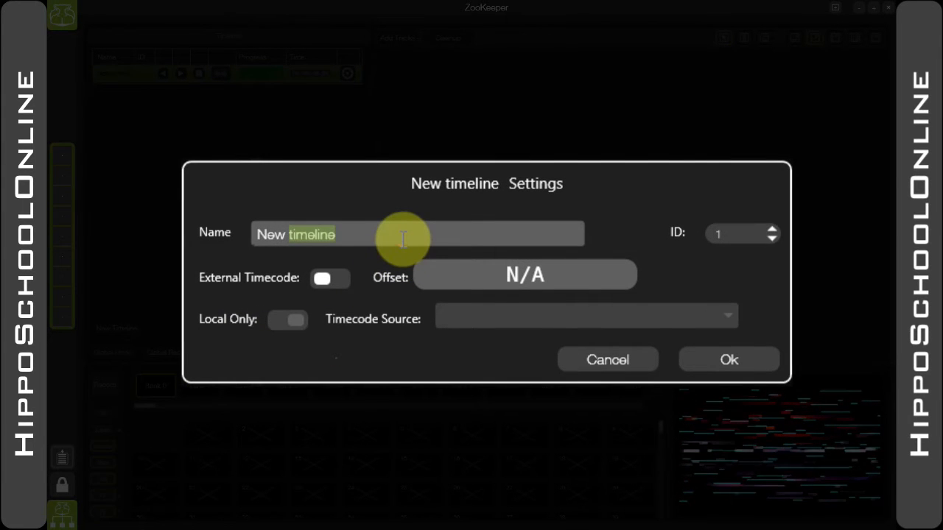
pyautogui.write('Time')
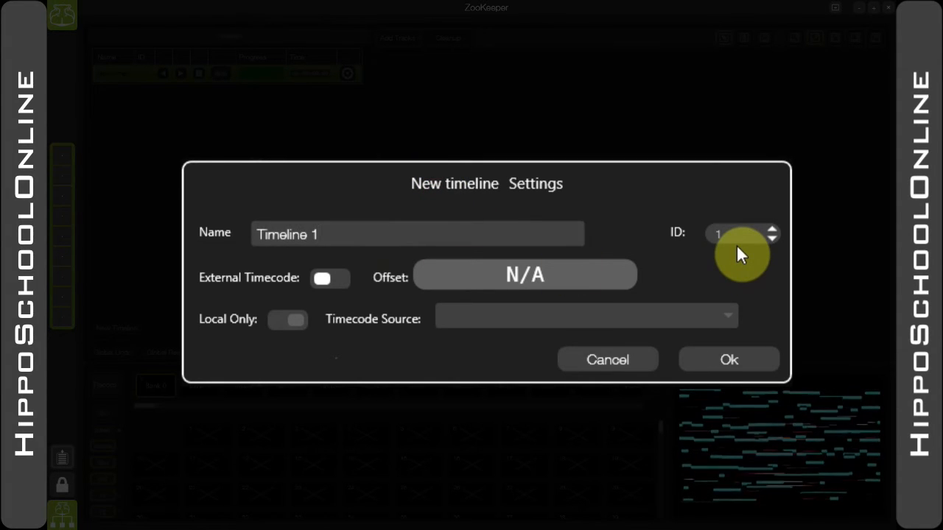
pyautogui.click(330, 277)
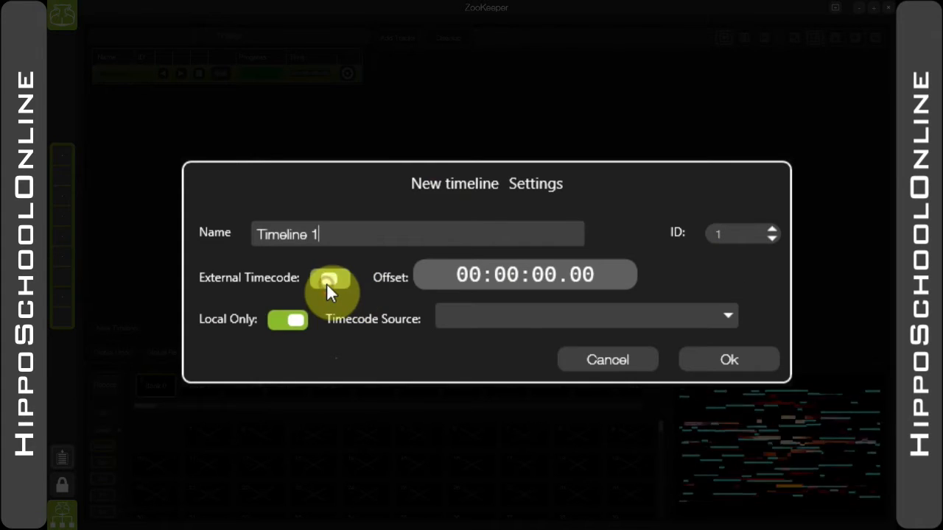
pyautogui.click(330, 277)
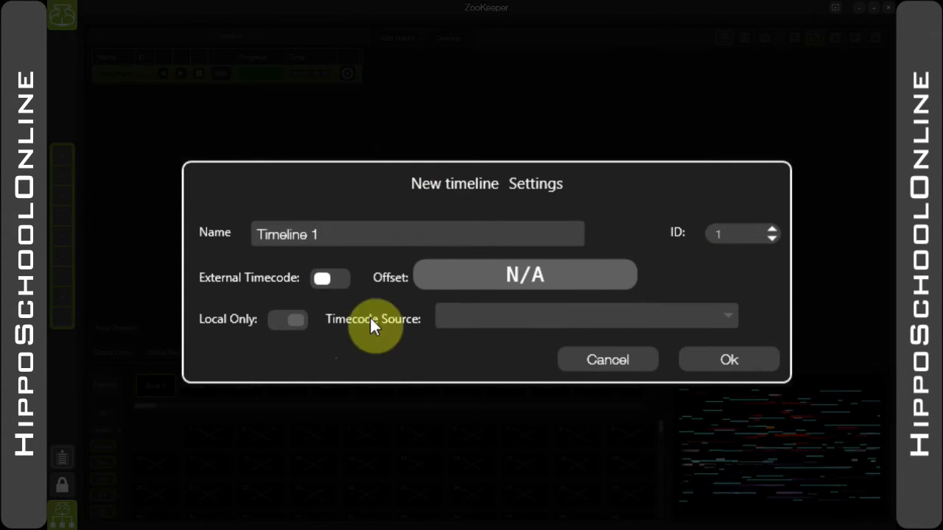
pyautogui.moveTo(383, 351)
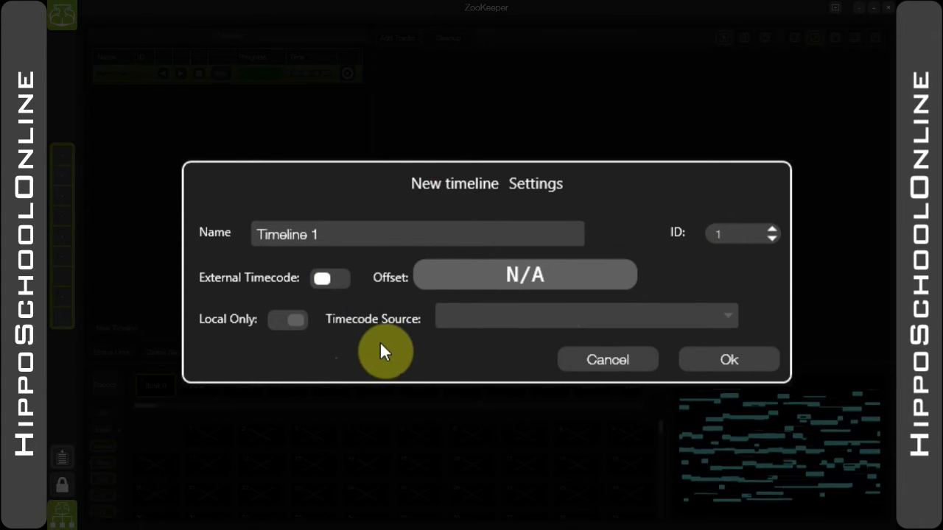
pyautogui.moveTo(715, 315)
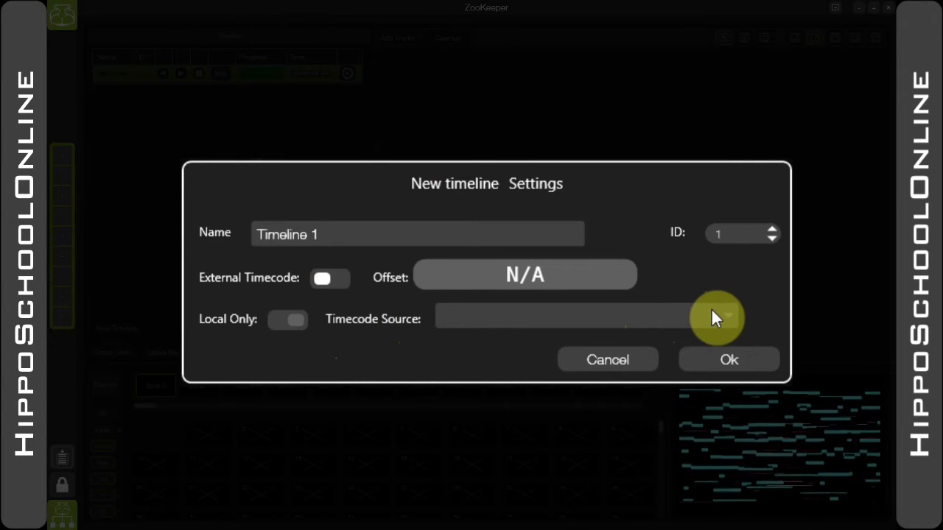
pyautogui.click(728, 359)
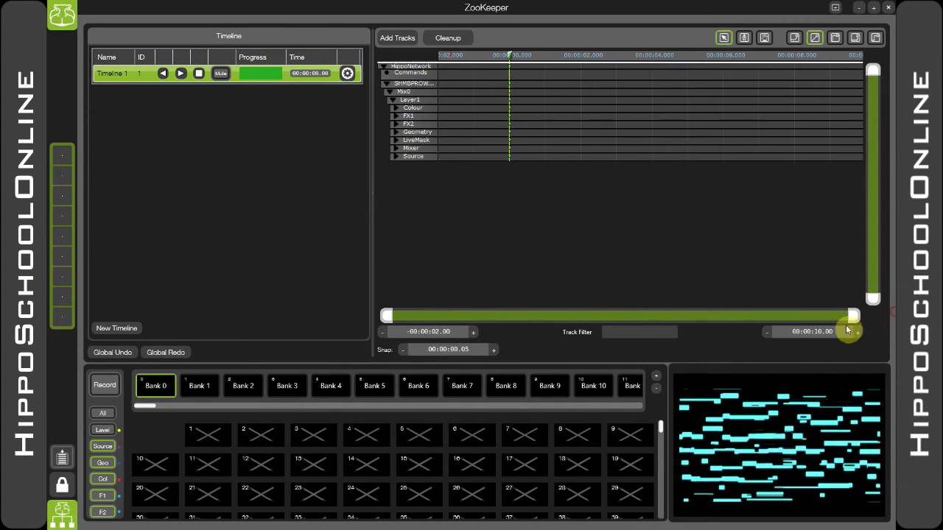
# - Narrow the zoom bar to a short time range and slide it onto the start of the timeline
pyautogui.moveTo(852, 315); pyautogui.dragTo(700, 324)
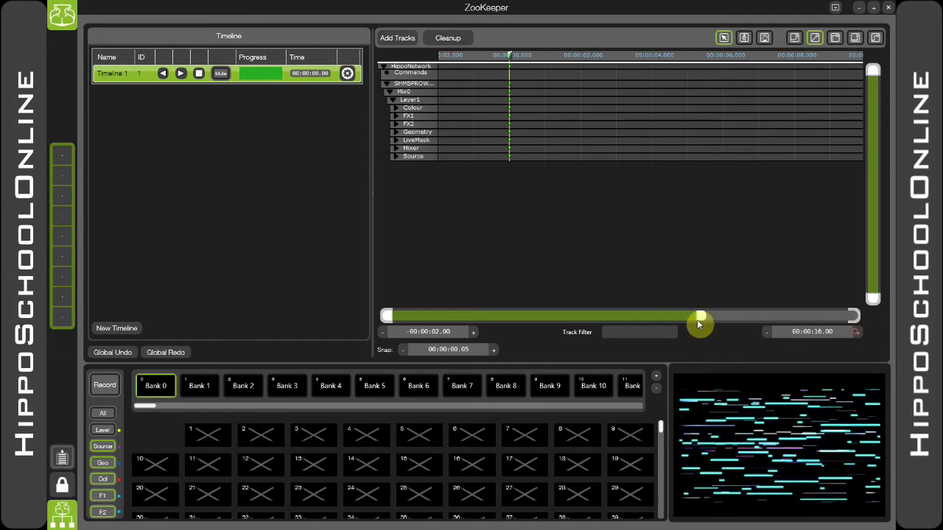
pyautogui.moveTo(700, 316); pyautogui.dragTo(689, 318)
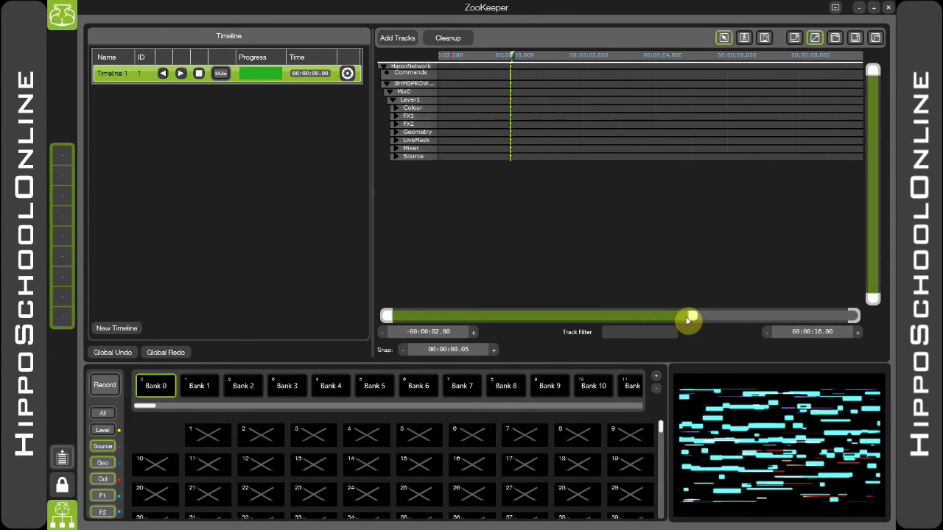
pyautogui.moveTo(689, 315); pyautogui.dragTo(390, 315)
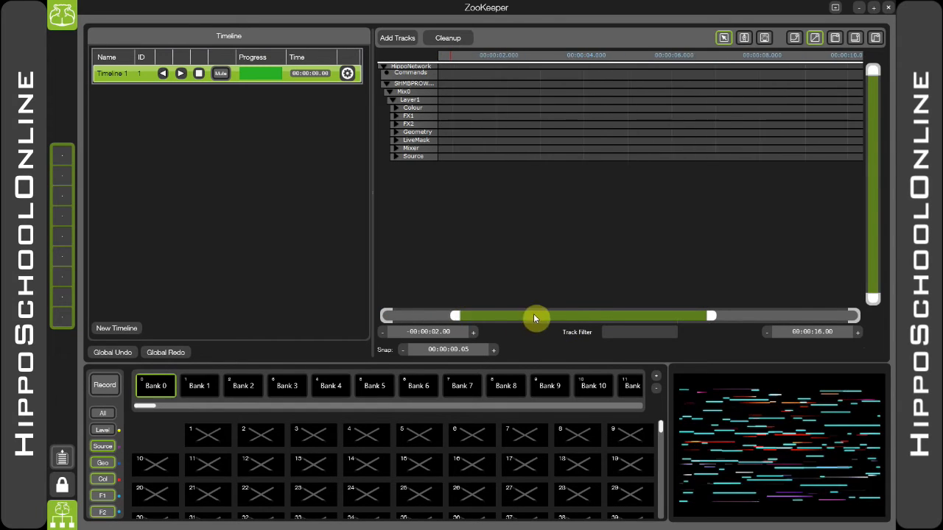
pyautogui.moveTo(536, 317); pyautogui.dragTo(590, 316)
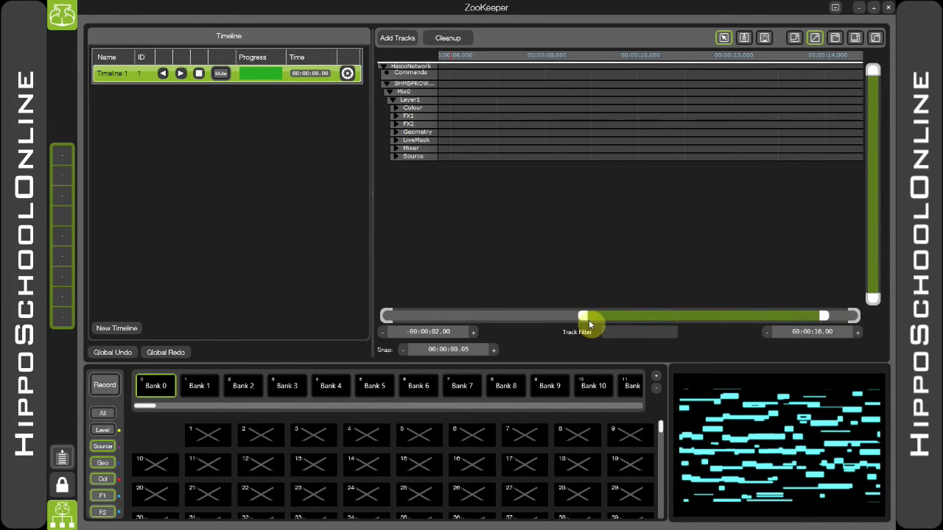
pyautogui.moveTo(589, 317); pyautogui.dragTo(427, 317)
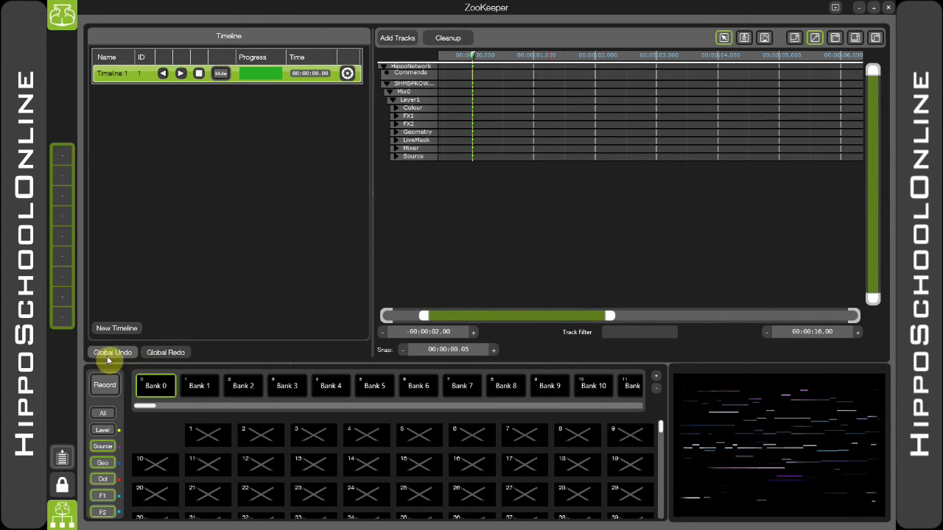
pyautogui.moveTo(208, 360)
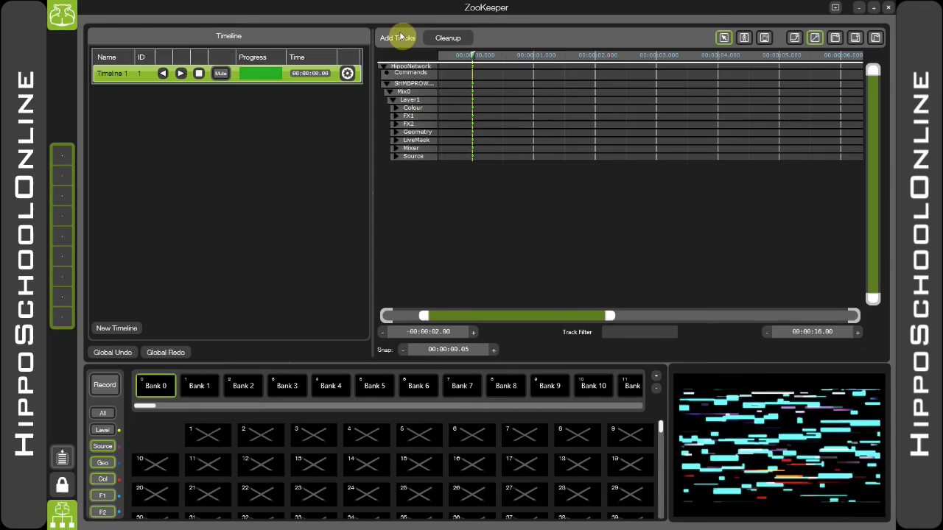
# - Add Layer 2's tracks from Engine > Mix0 via the Add Tracks chooser
pyautogui.click(397, 38)
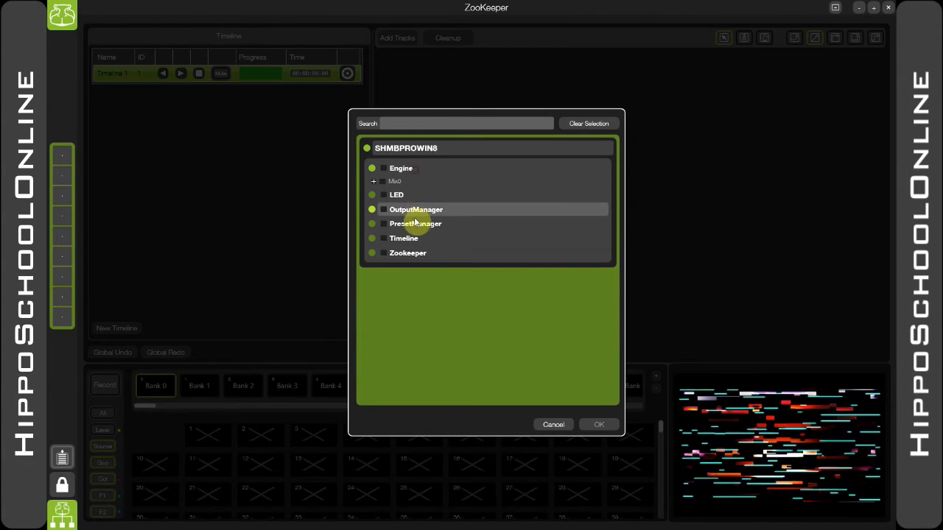
pyautogui.click(375, 181)
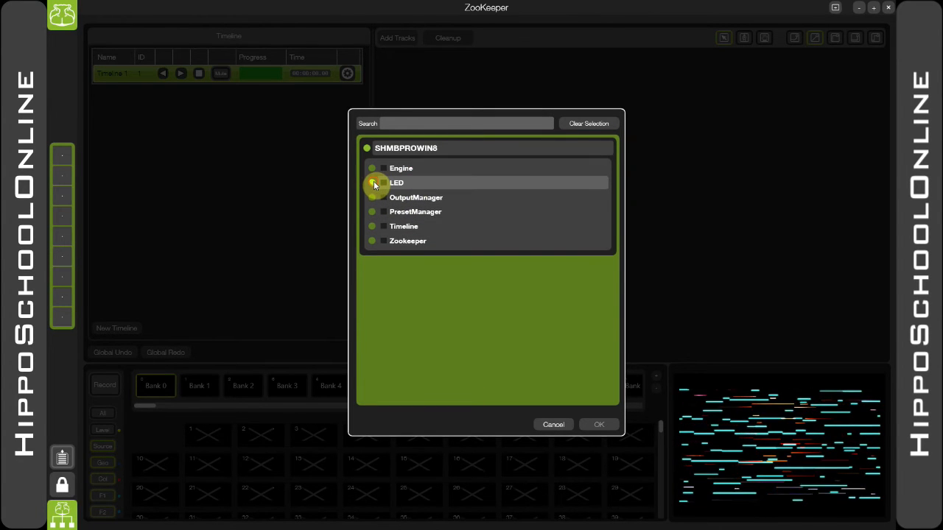
pyautogui.click(371, 168)
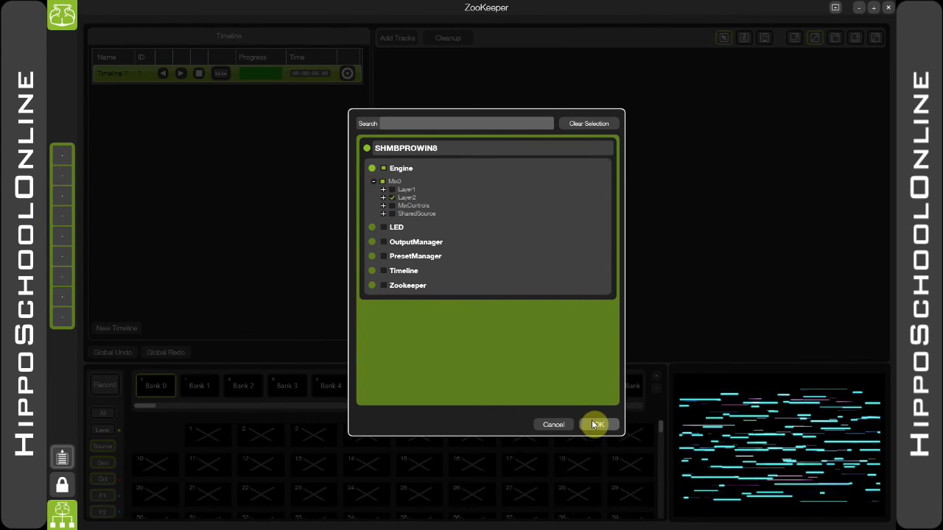
pyautogui.click(597, 424)
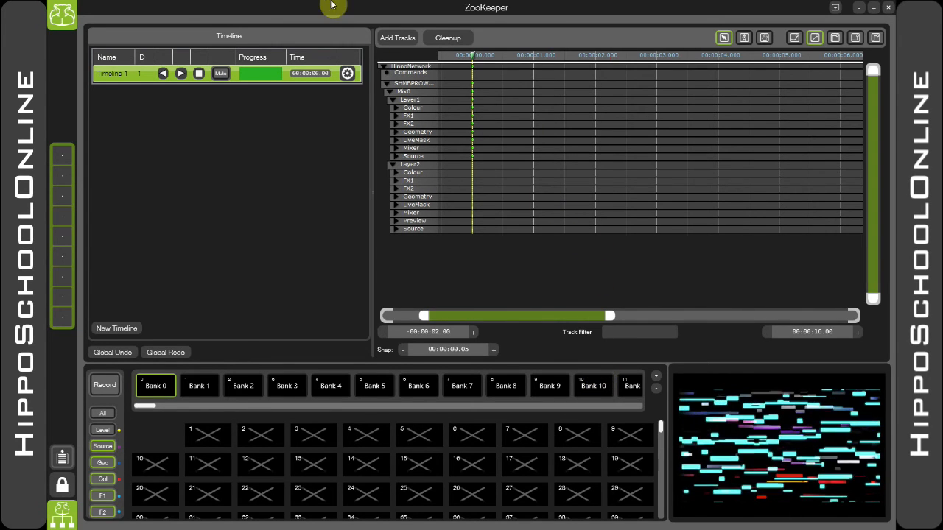
pyautogui.moveTo(459, 180)
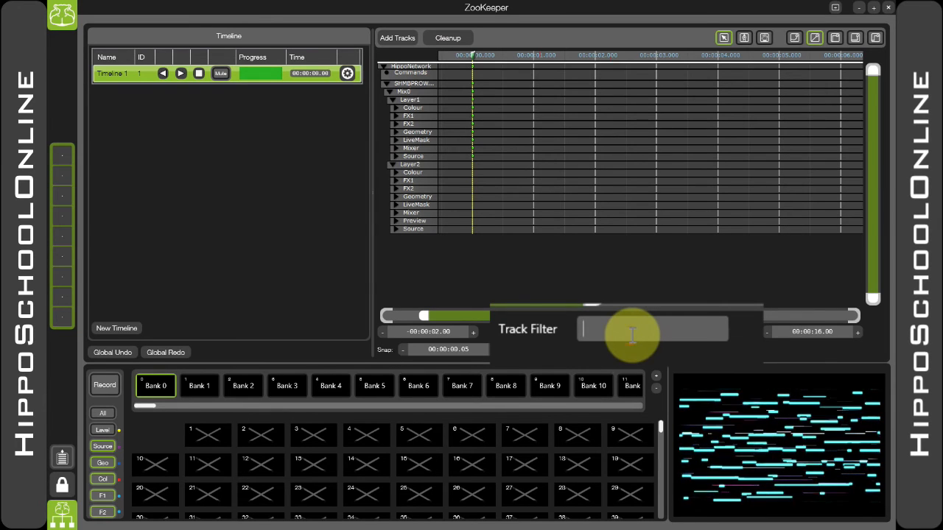
# - Try 'lev' and 'red' in the Track Filter, then filter by 'brightness' to list only the Brightness tracks
pyautogui.write('level')
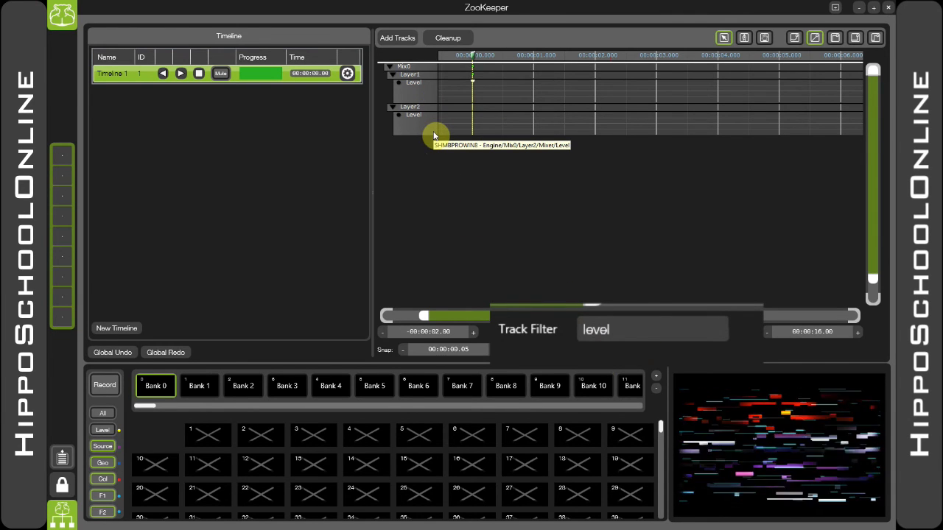
pyautogui.moveTo(445, 127)
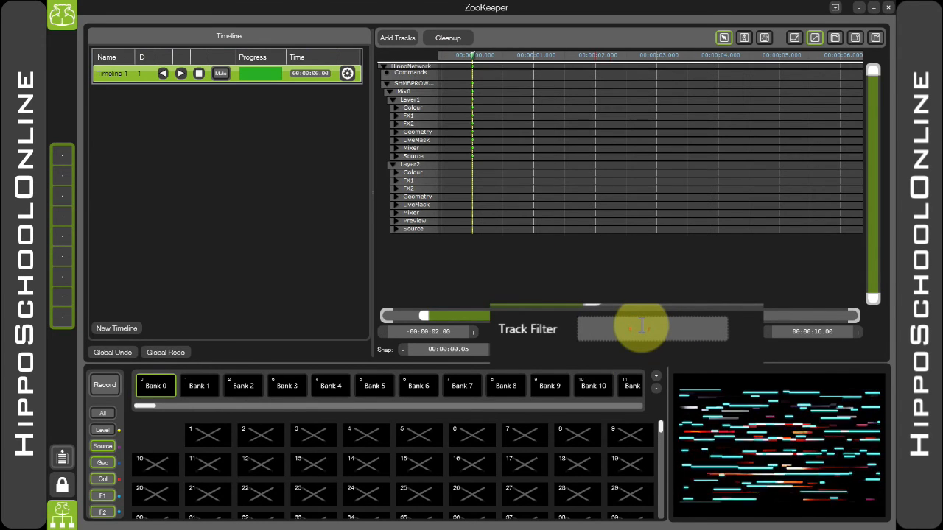
pyautogui.write('r')
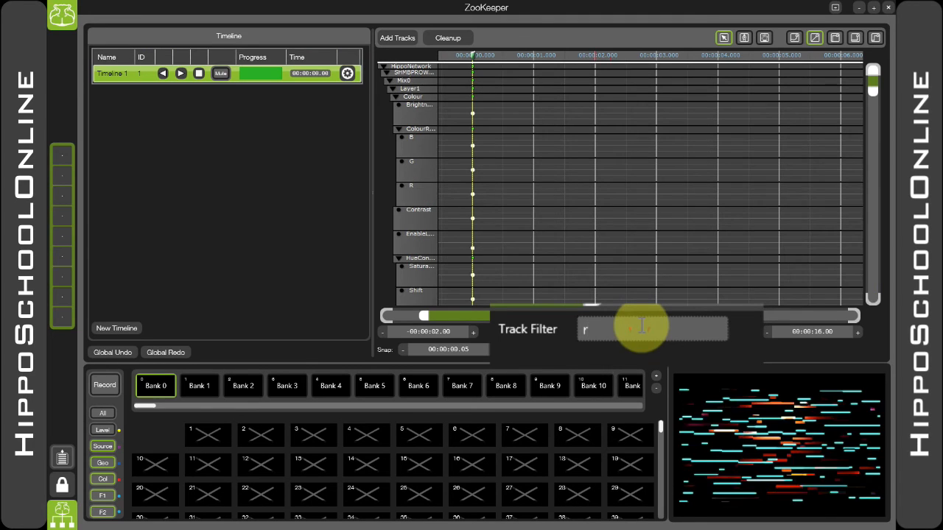
pyautogui.write('ed')
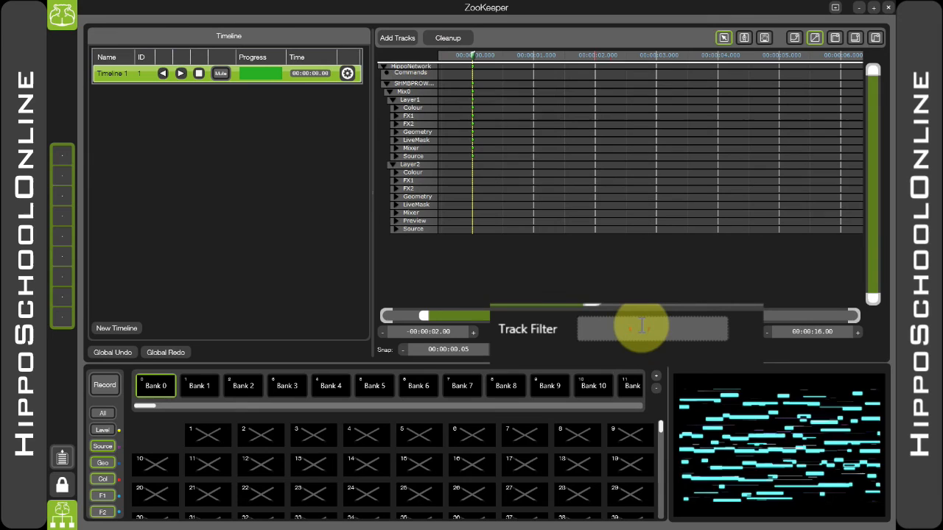
pyautogui.write('brightness')
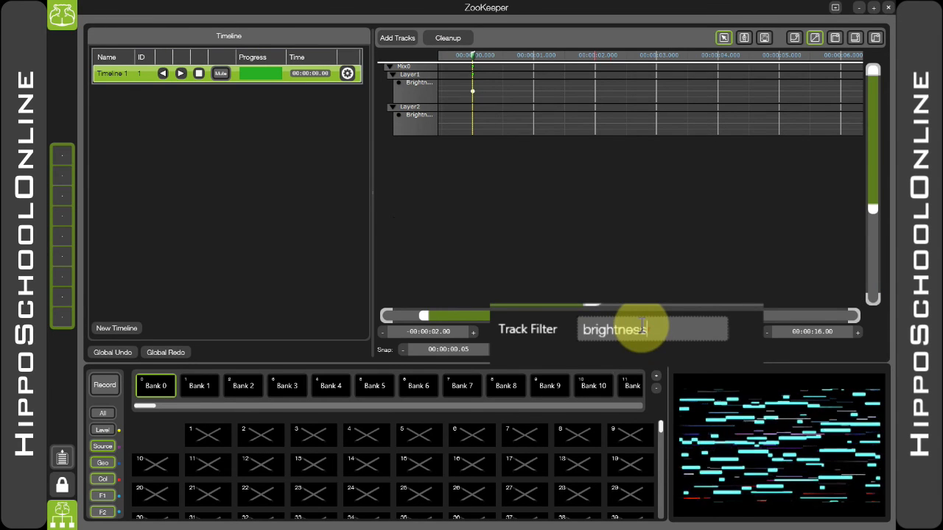